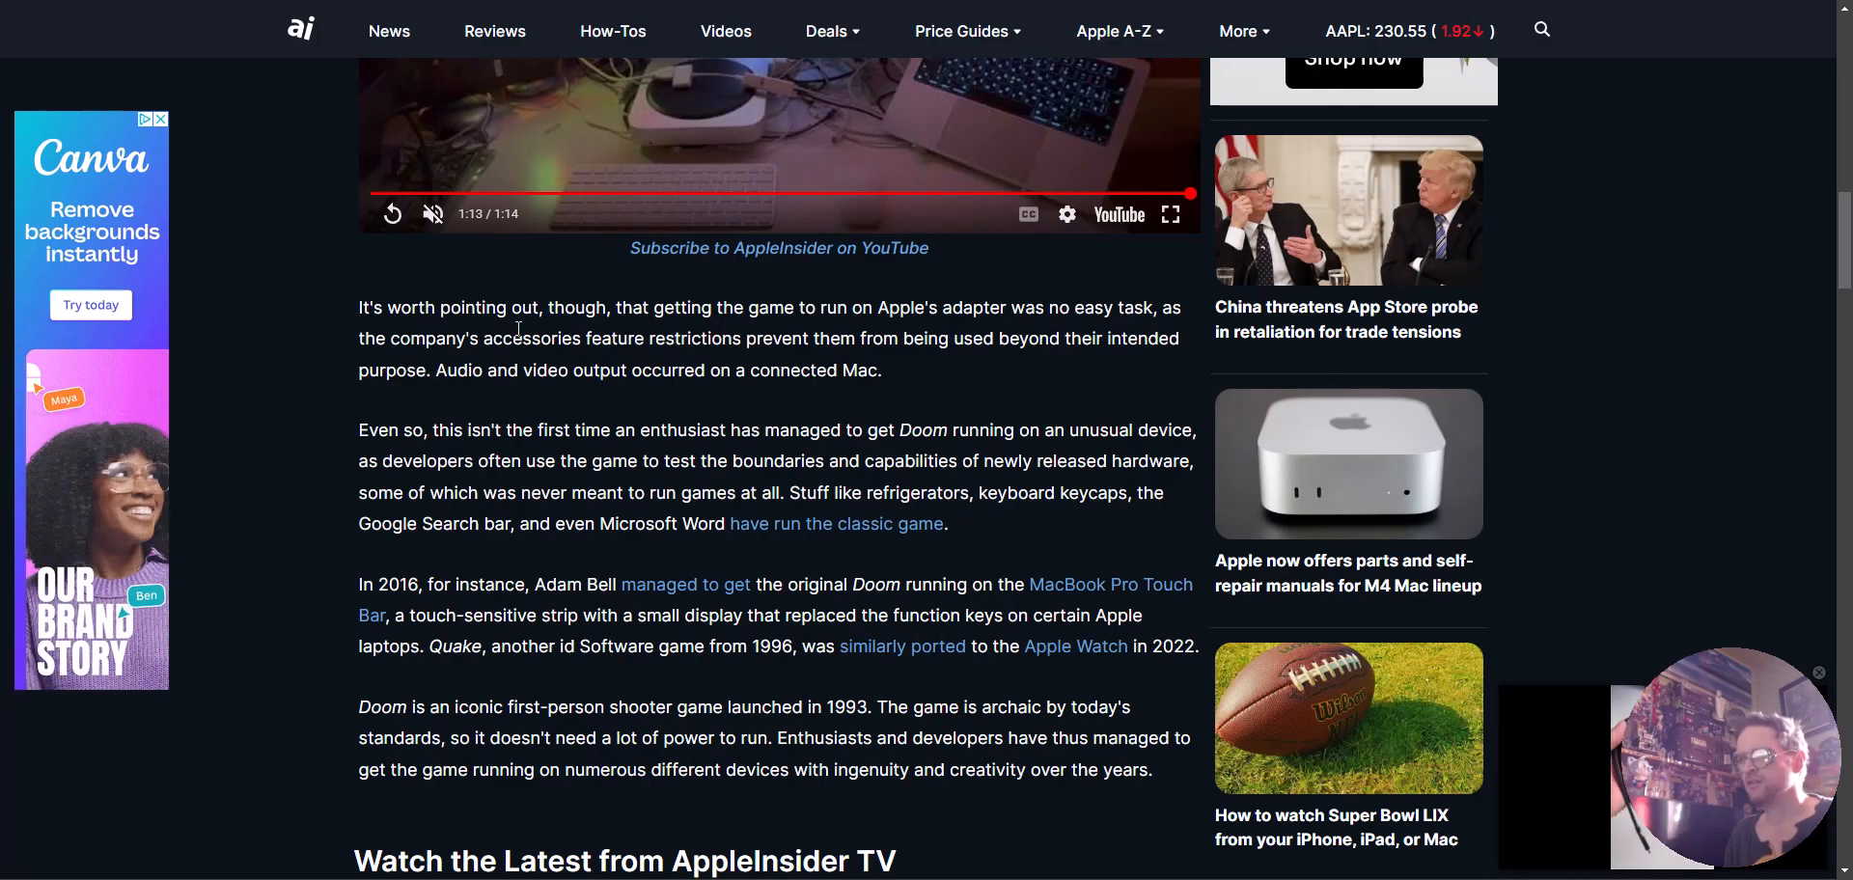
mouse_move(705, 319)
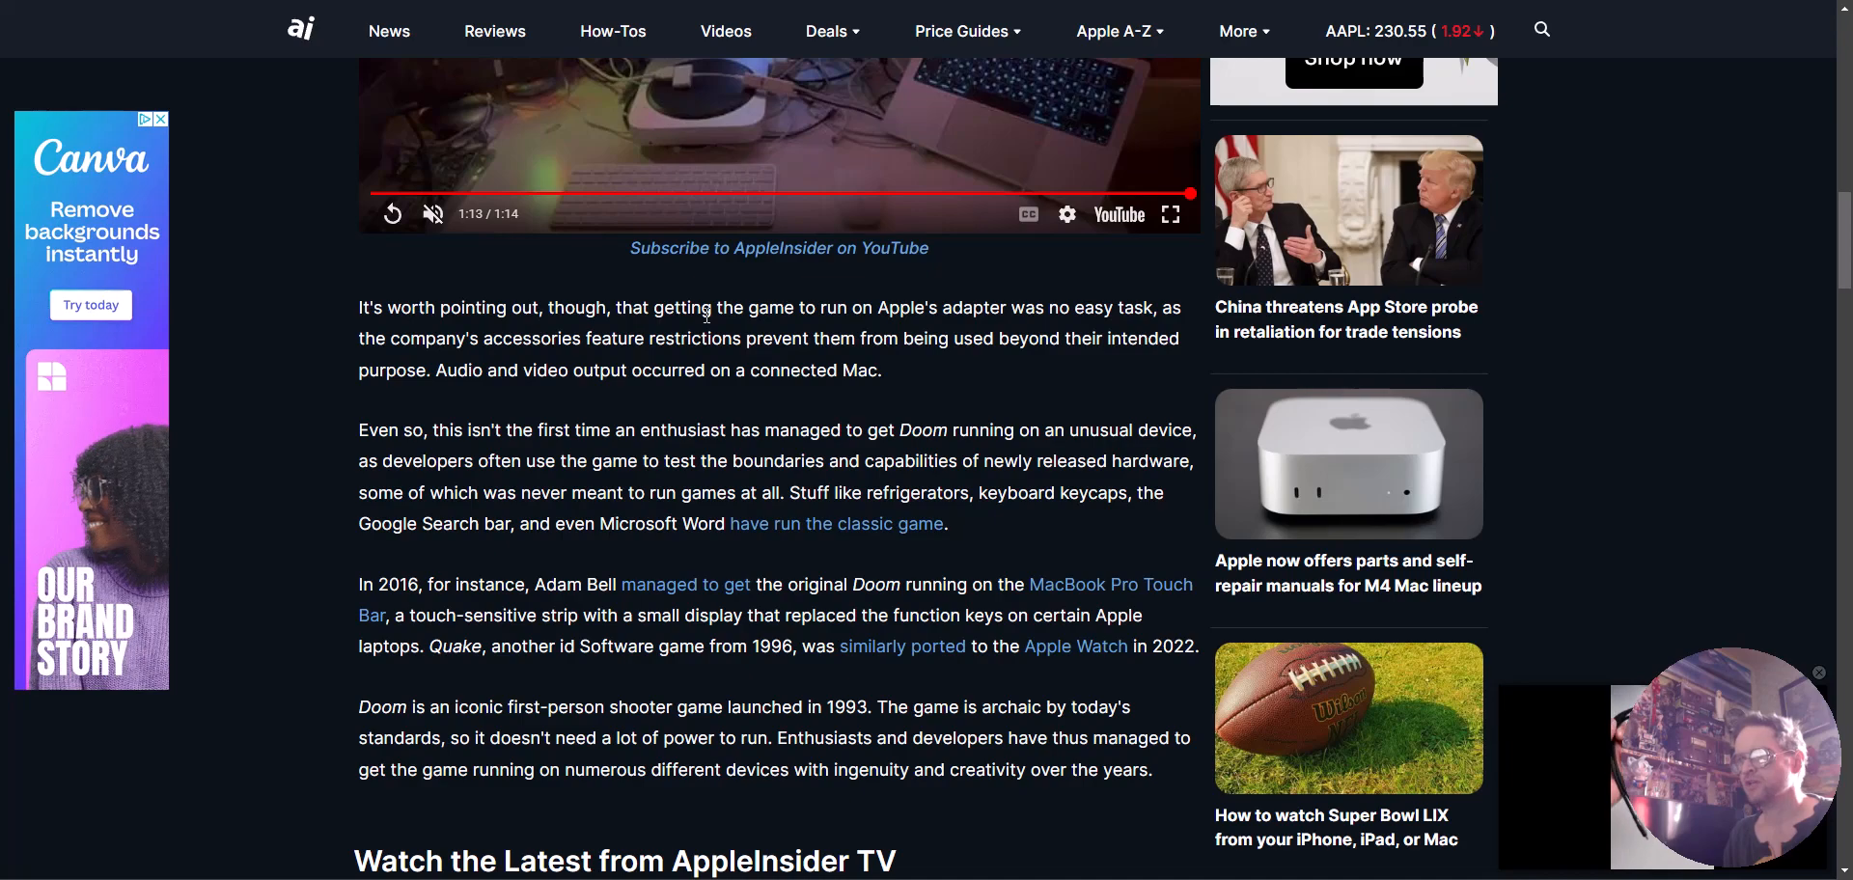
scroll("down", 3)
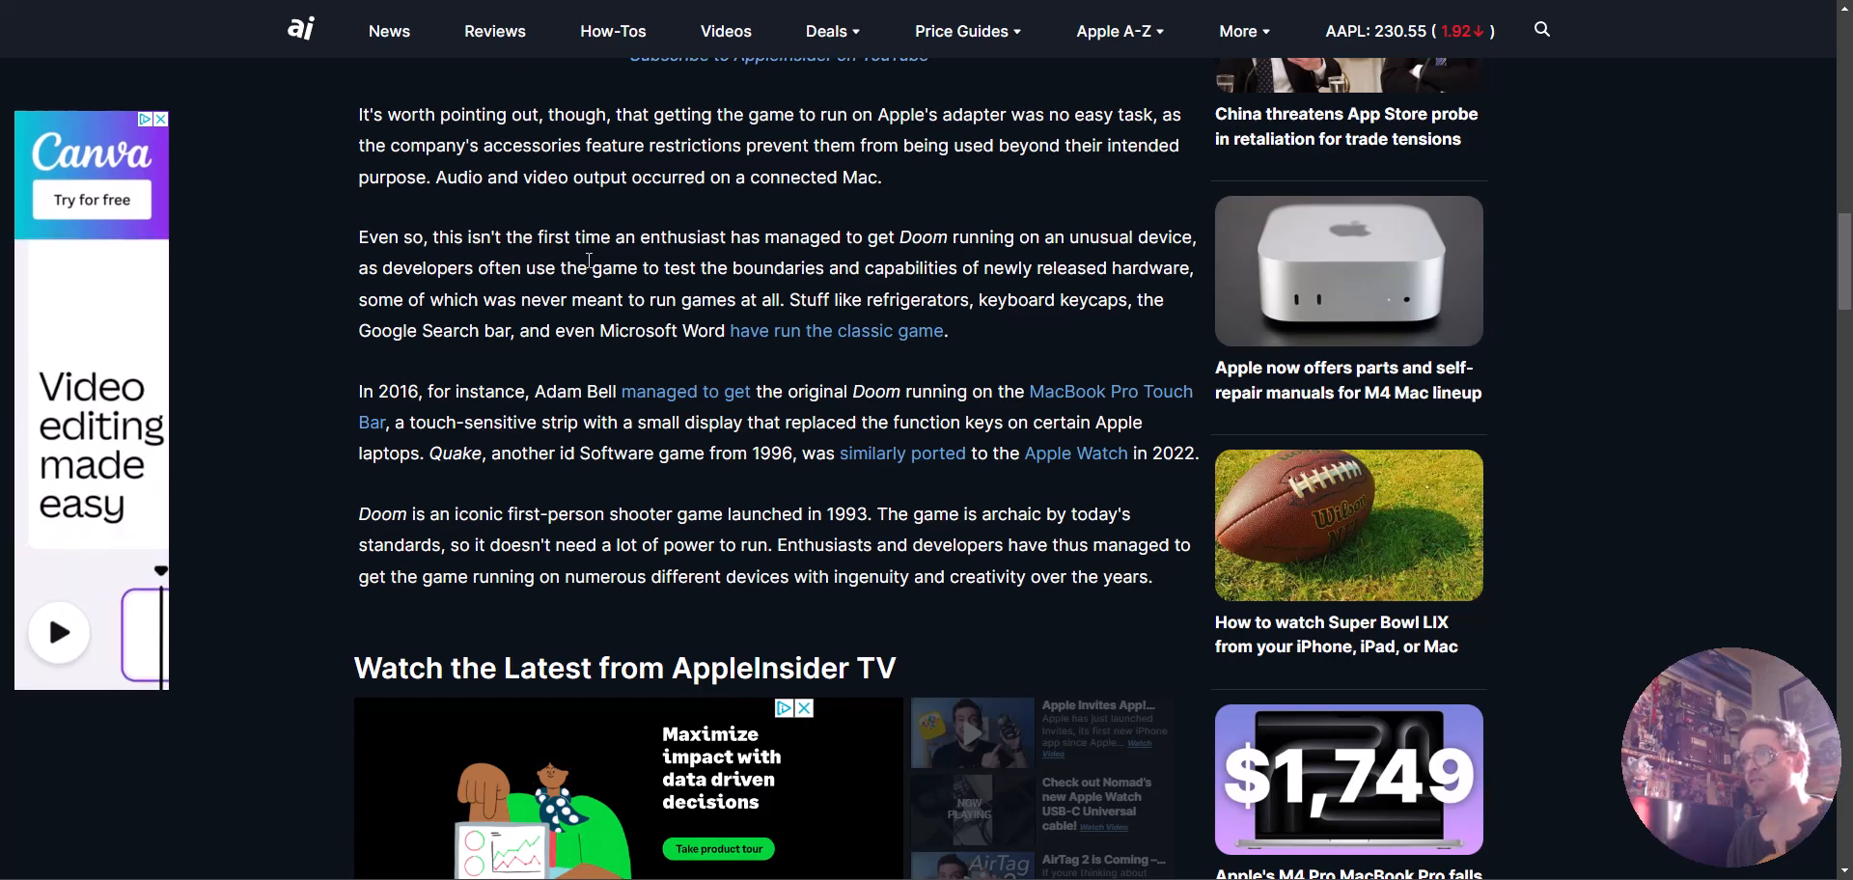
scroll("down", 3)
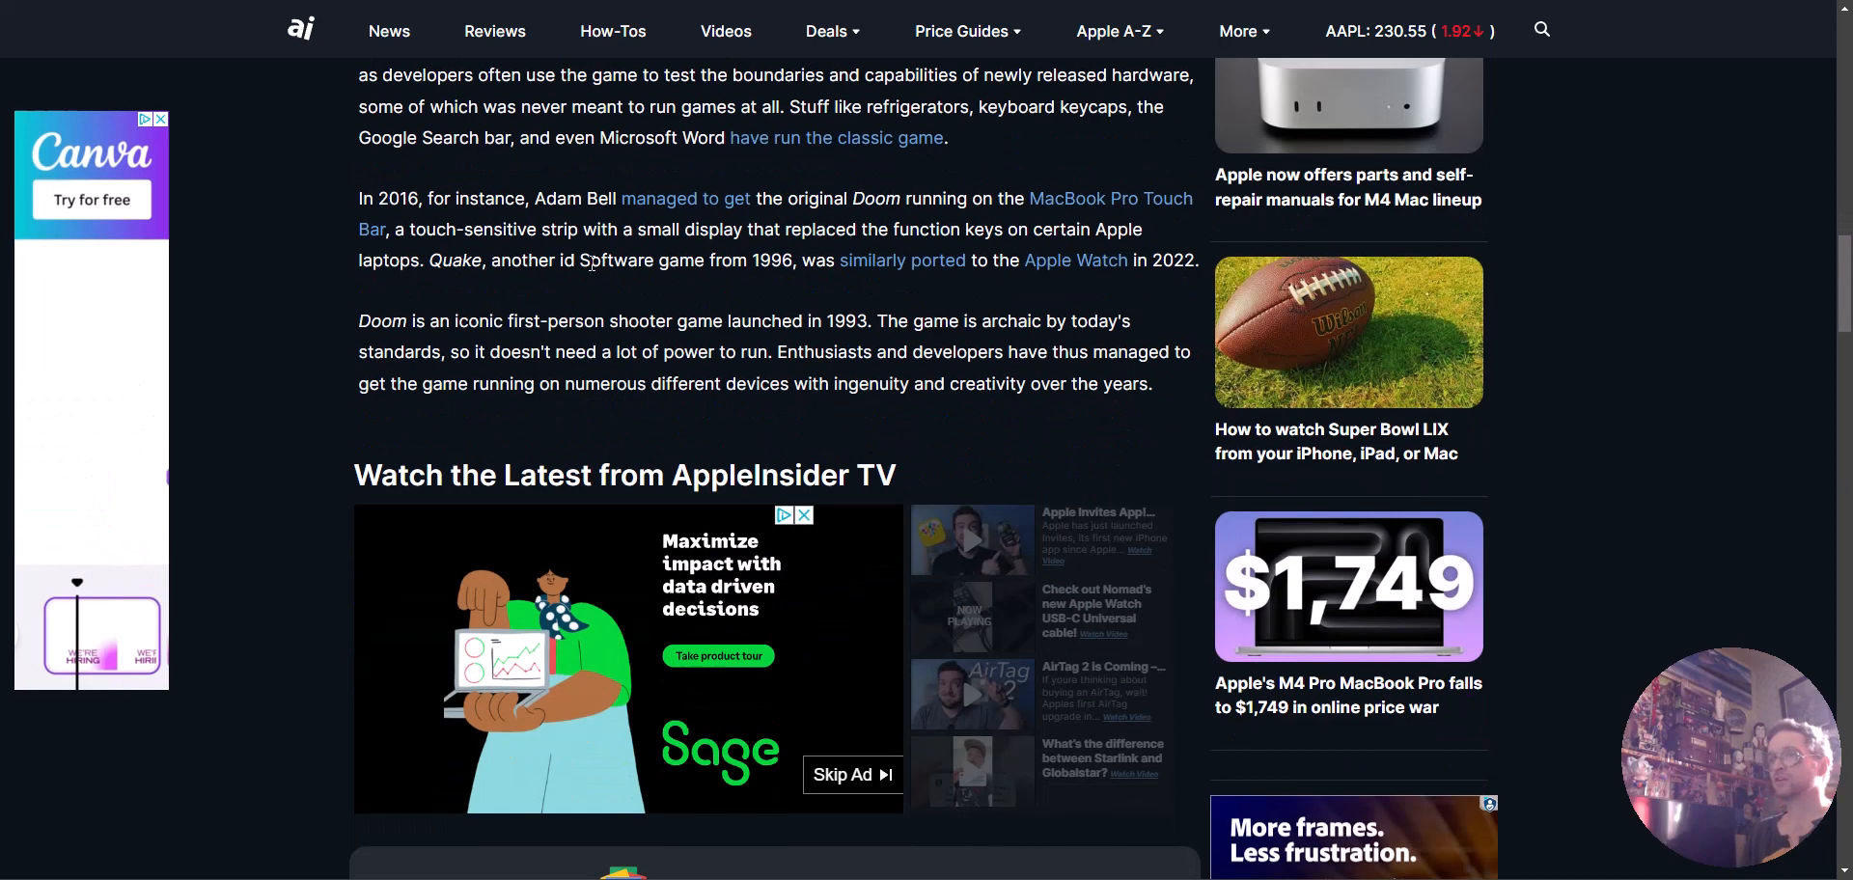
mouse_move(1116, 199)
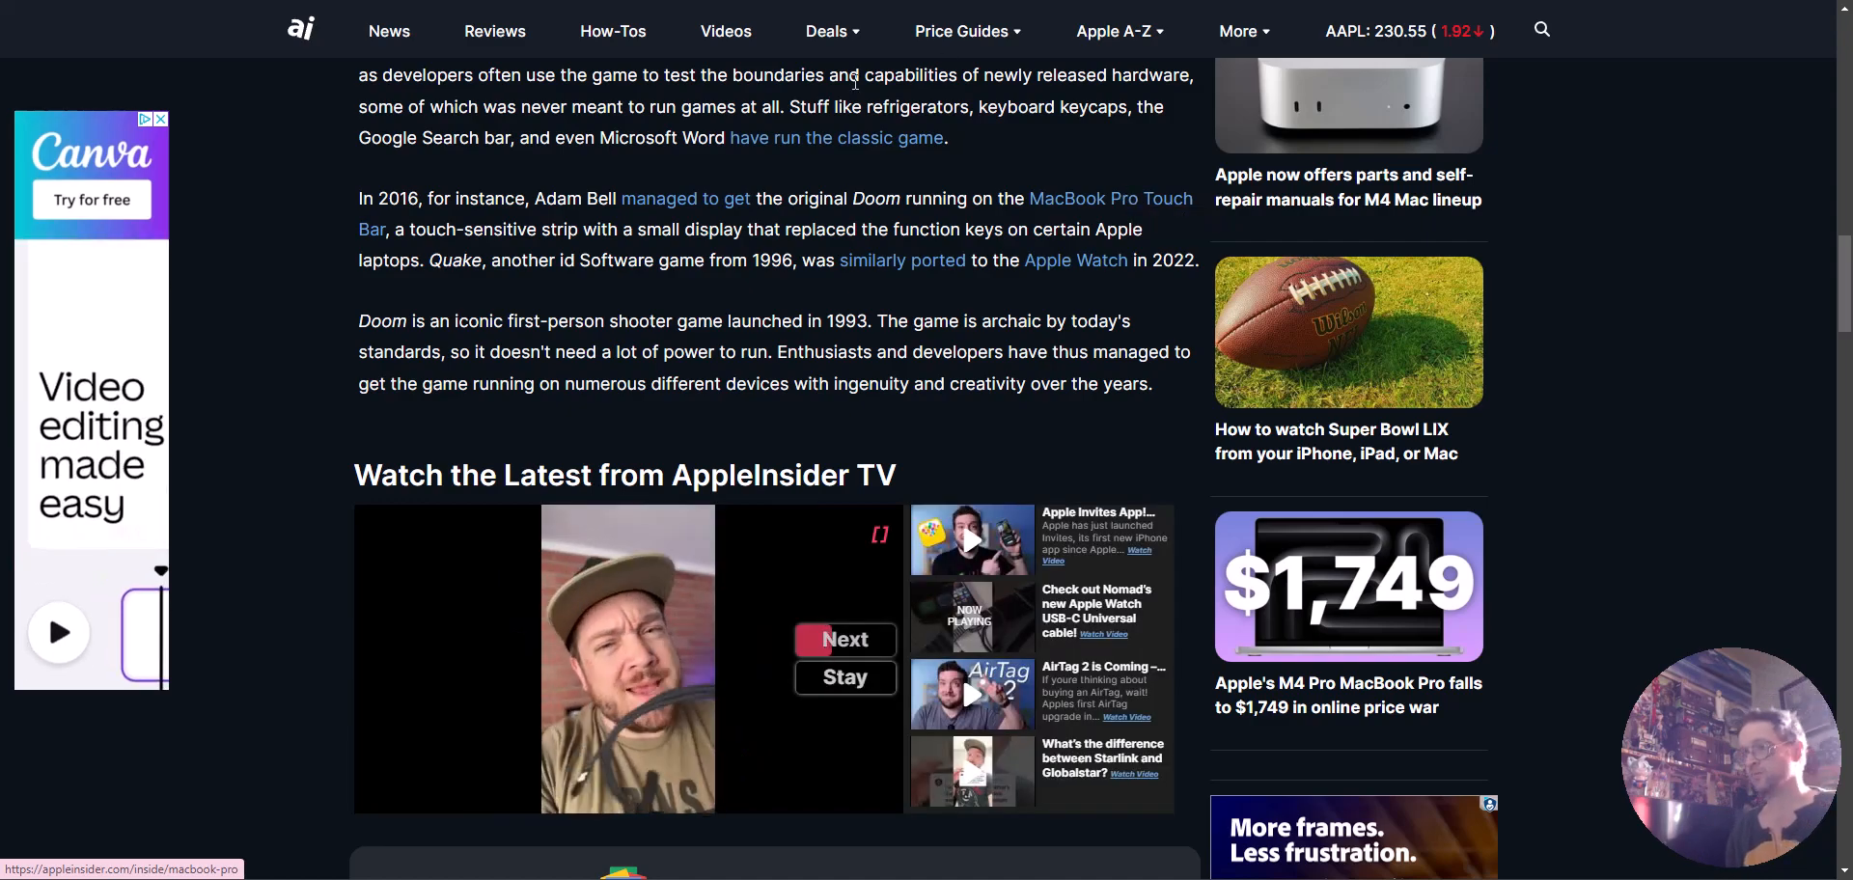
scroll("down", 3)
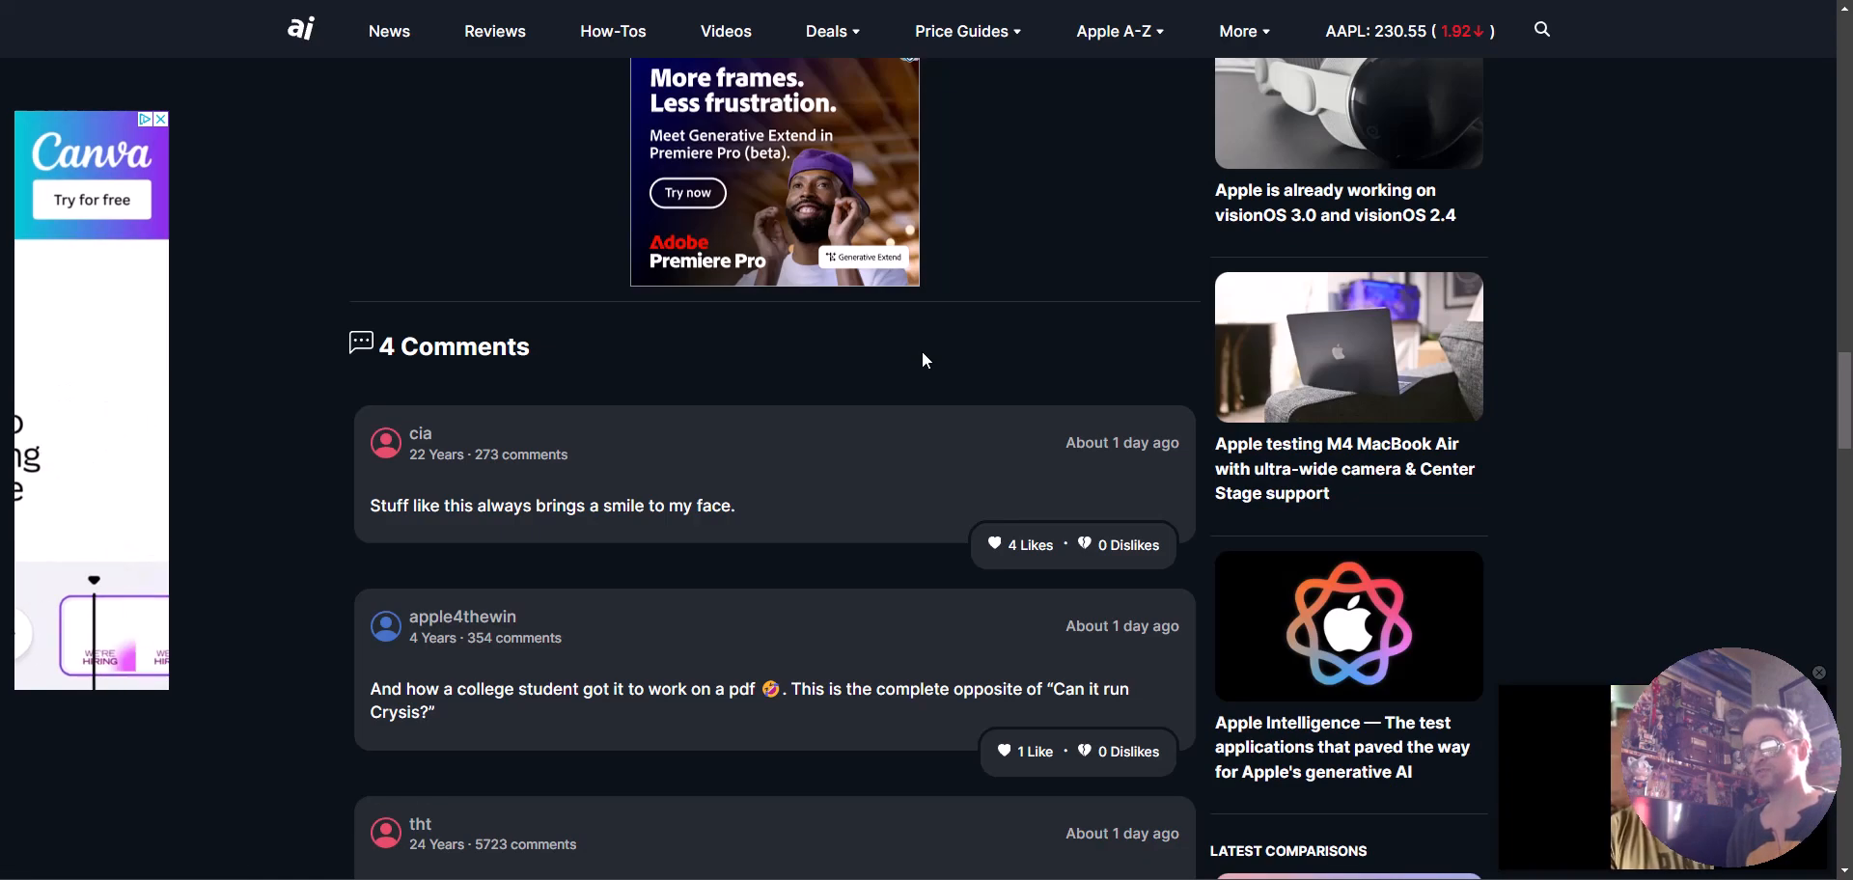